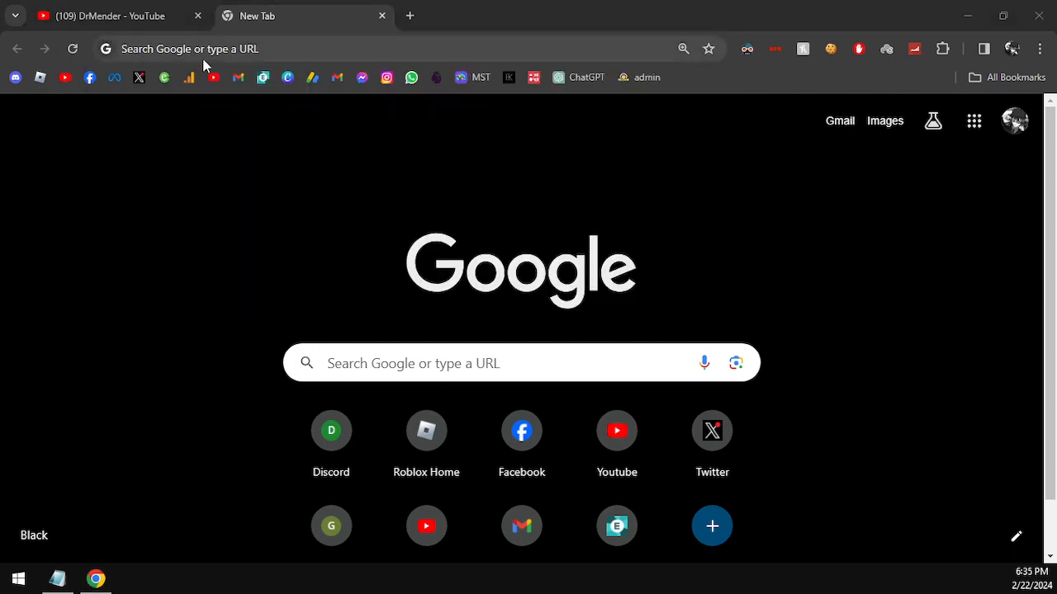
- Search Google for 'fnf loud' and show the image results
left_click(190, 50)
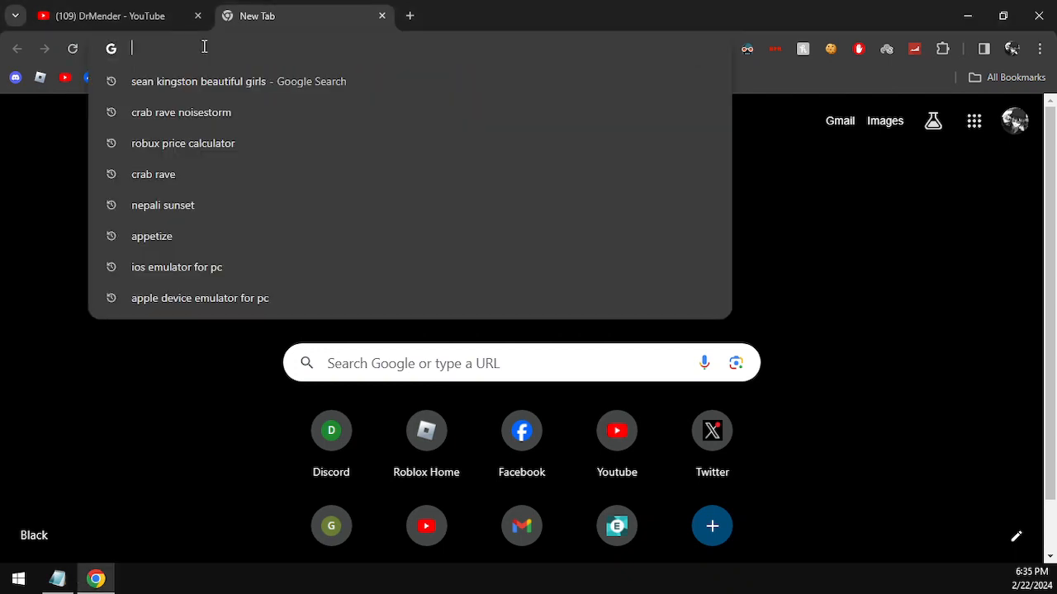
type("fmf")
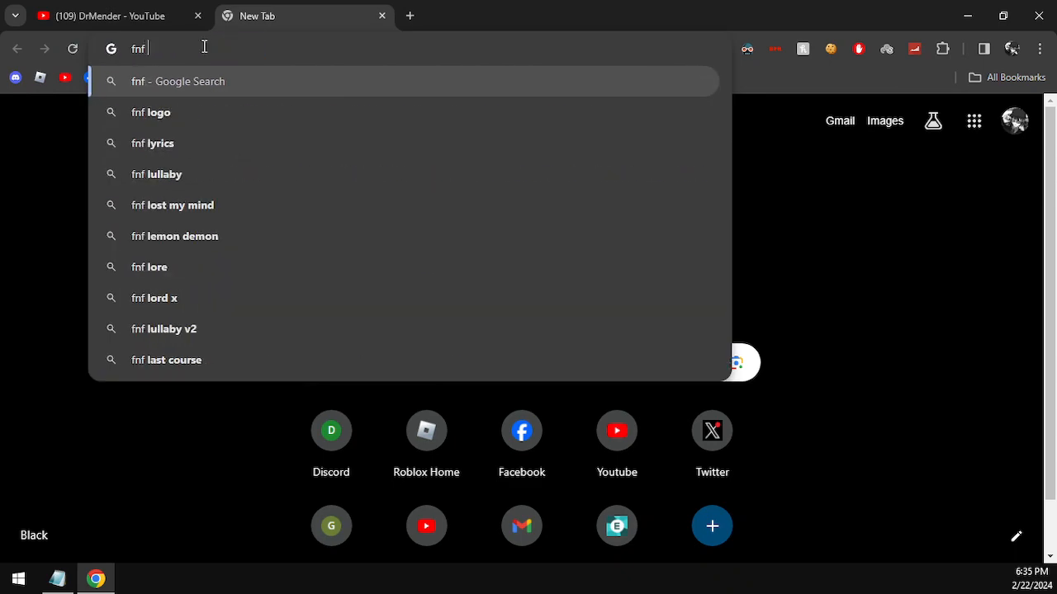
type(" loud")
key("Return")
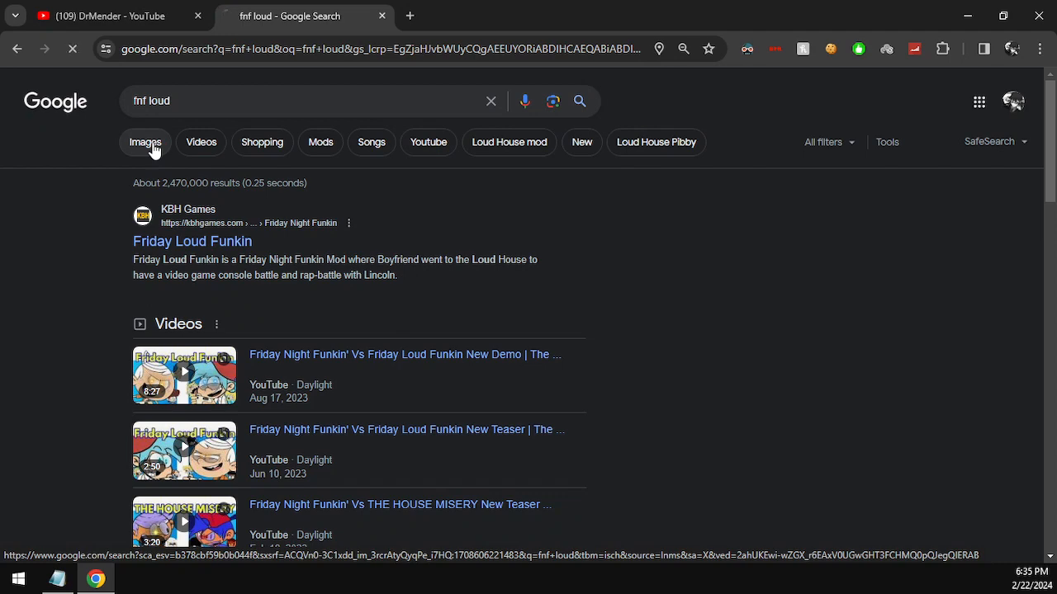
left_click(145, 142)
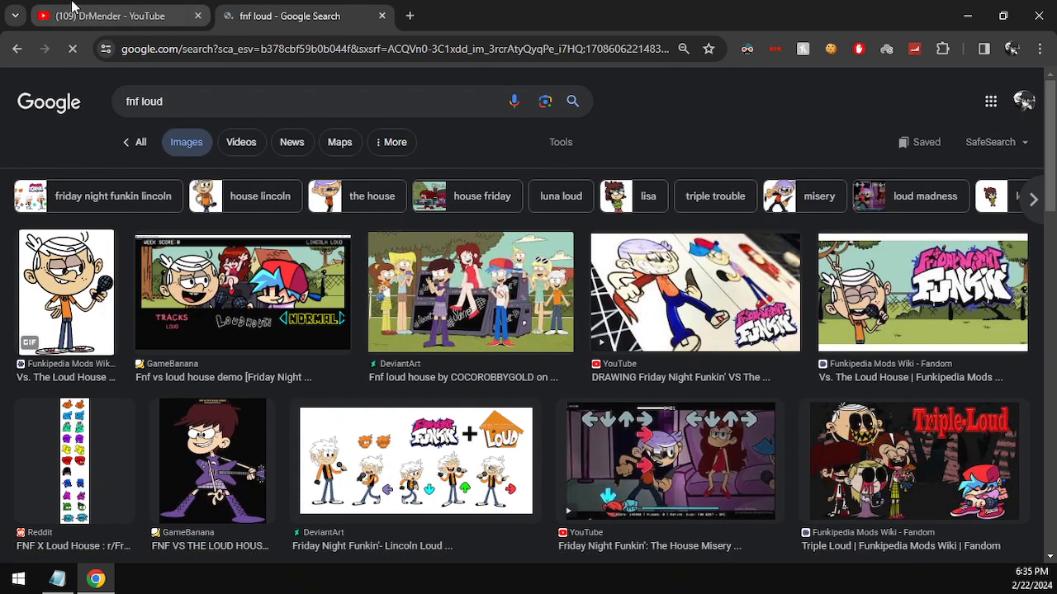
- Browse the DrMender channel's Videos page, scrolling through the Roblox music ID uploads
left_click(116, 16)
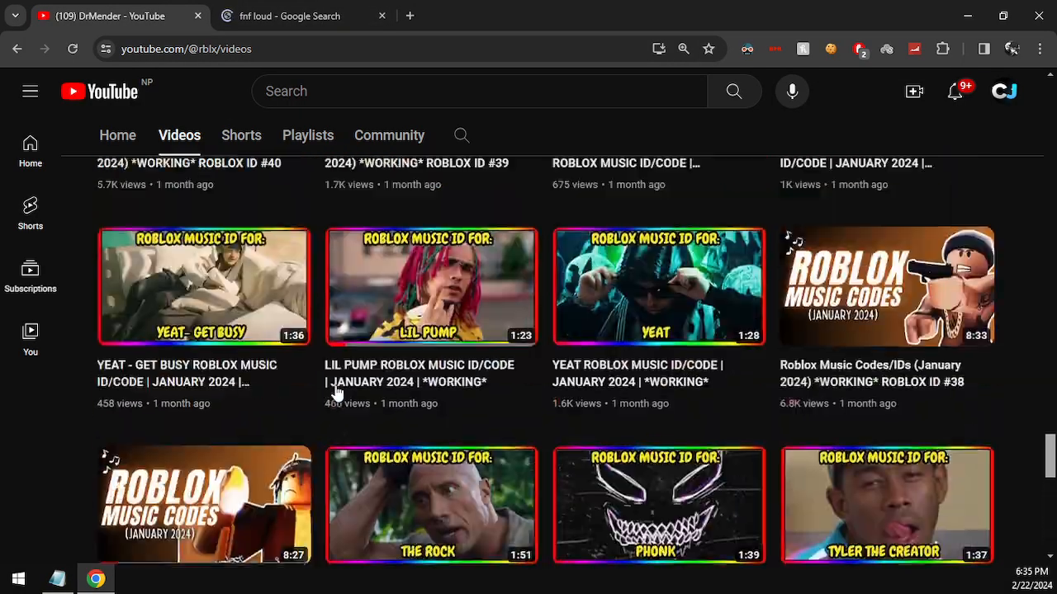
scroll("up", 3)
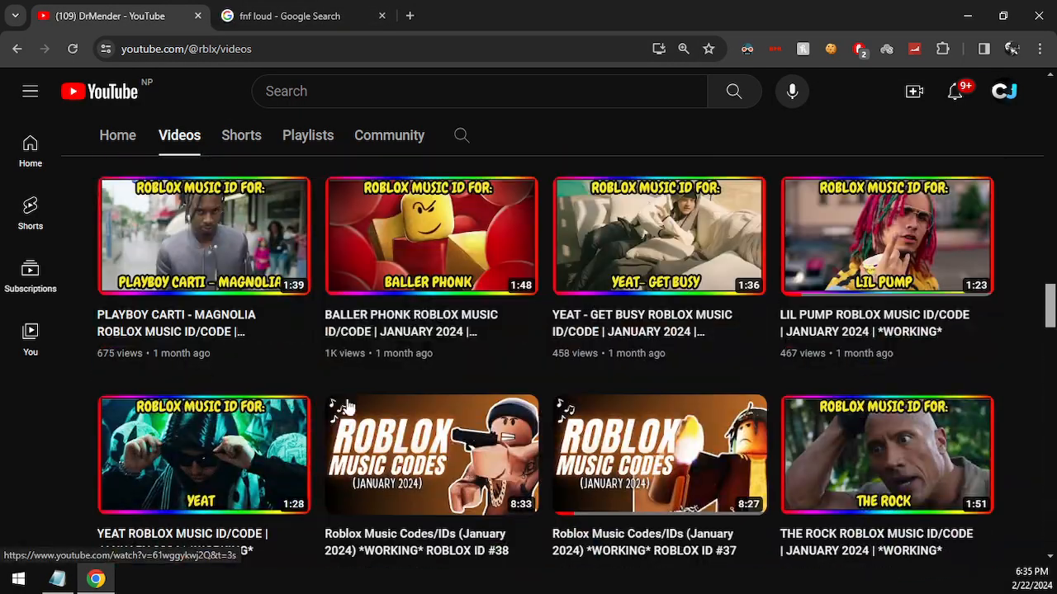
scroll("up", 3)
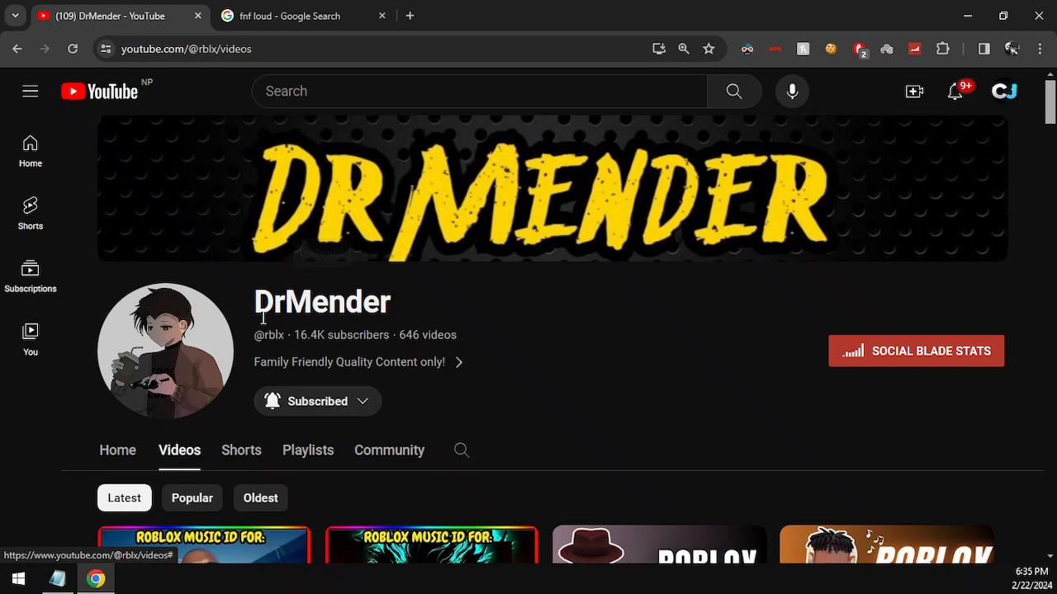
mouse_move(532, 324)
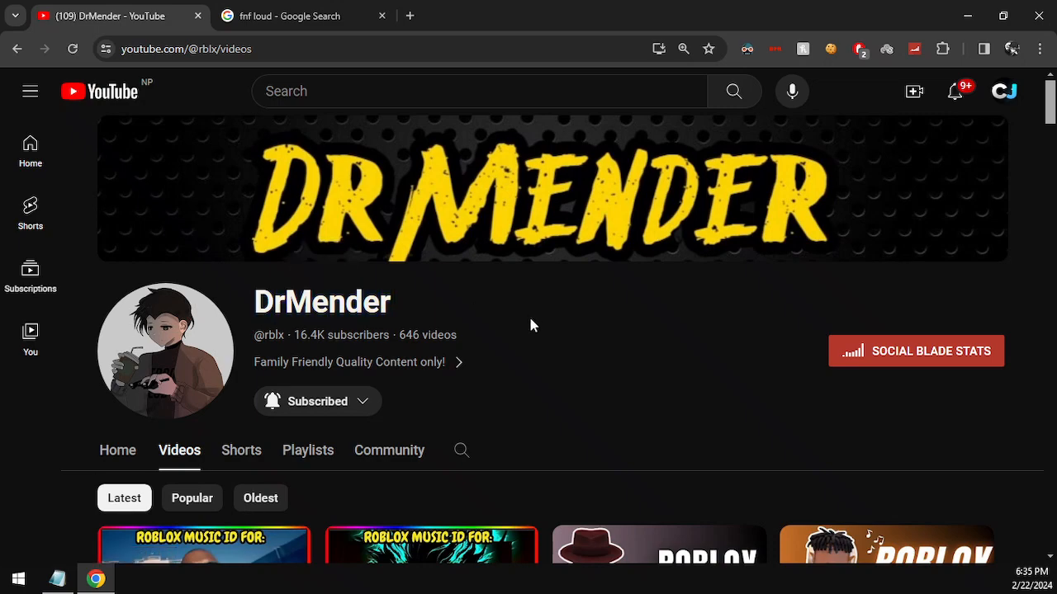
scroll("down", 3)
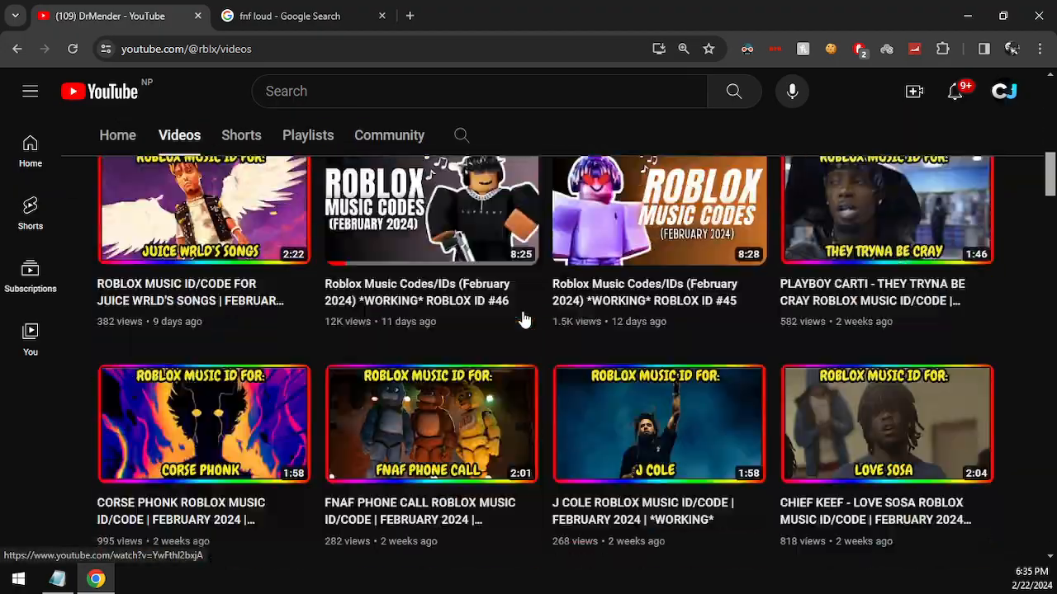
scroll("up", 3)
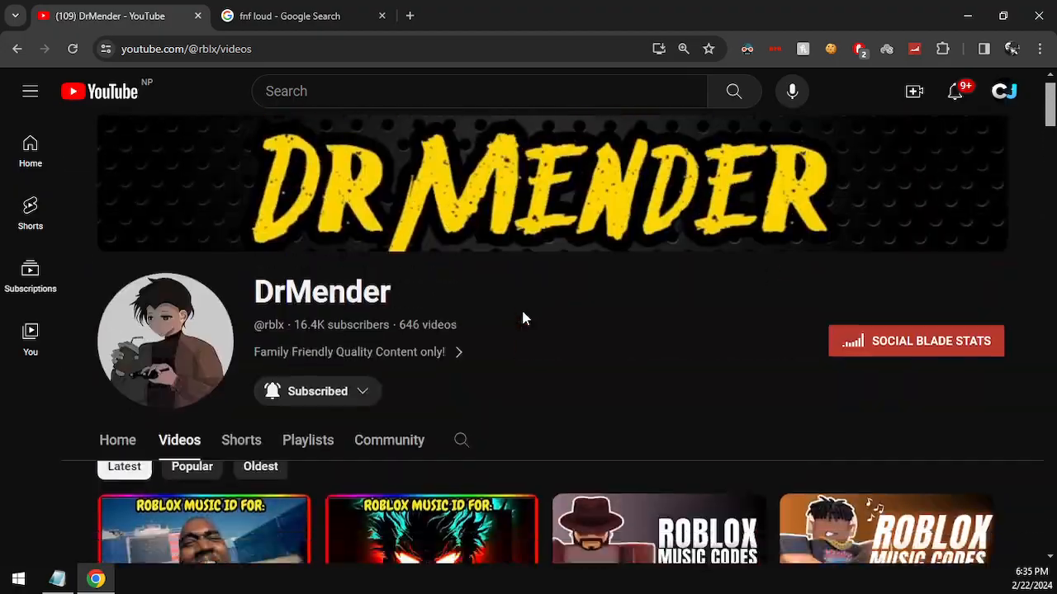
scroll("down", 3)
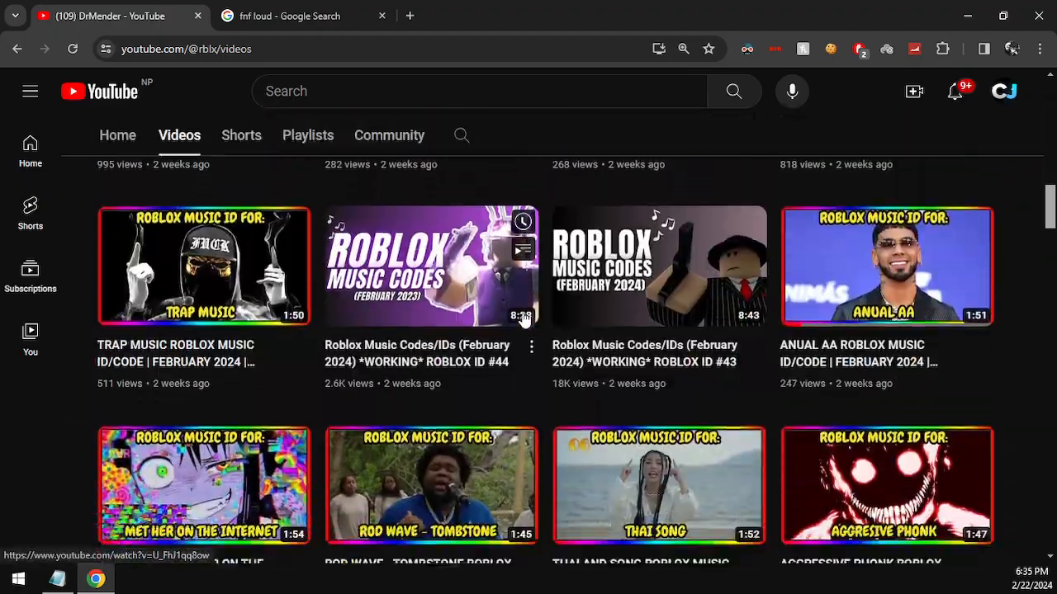
scroll("down", 3)
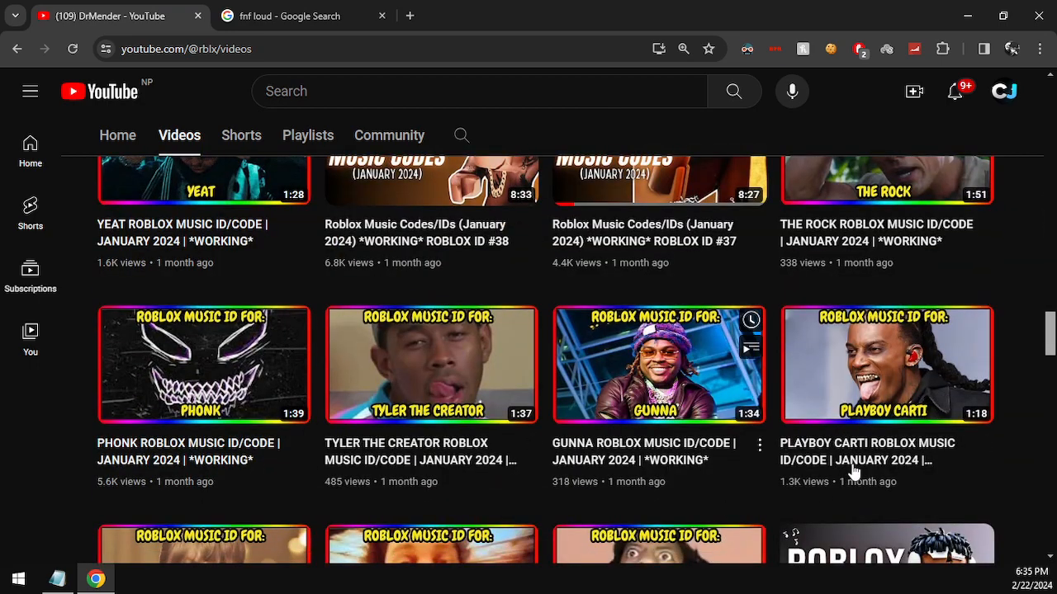
scroll("down", 3)
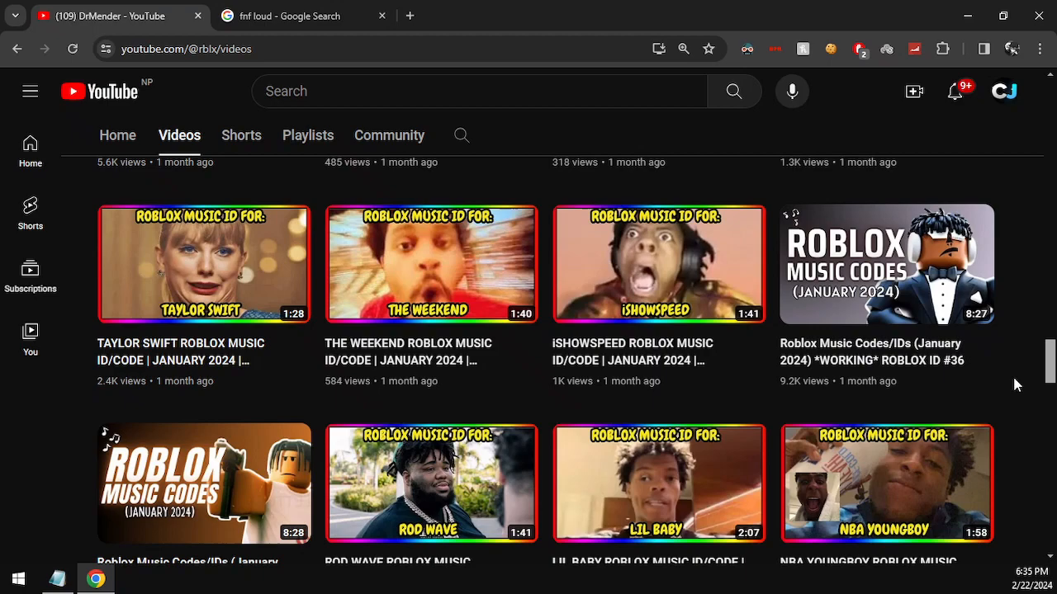
scroll("down", 3)
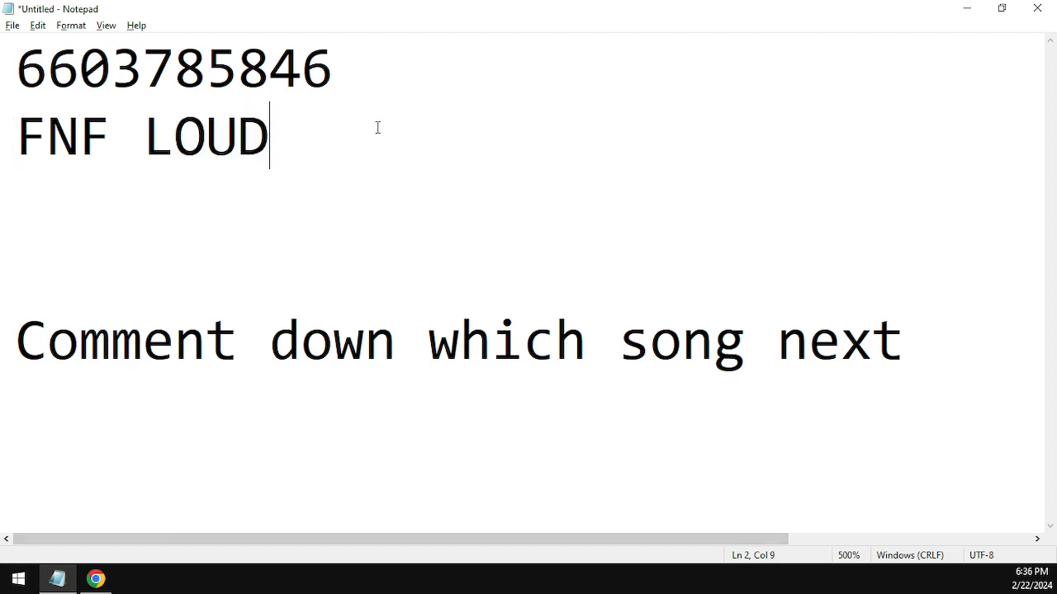
mouse_move(36, 82)
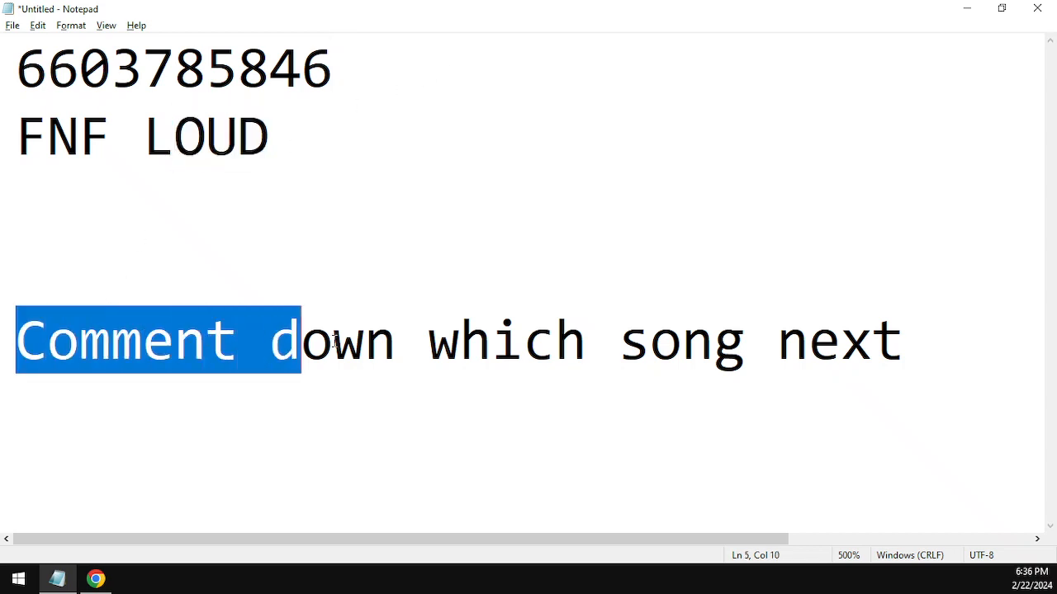
left_click(905, 341)
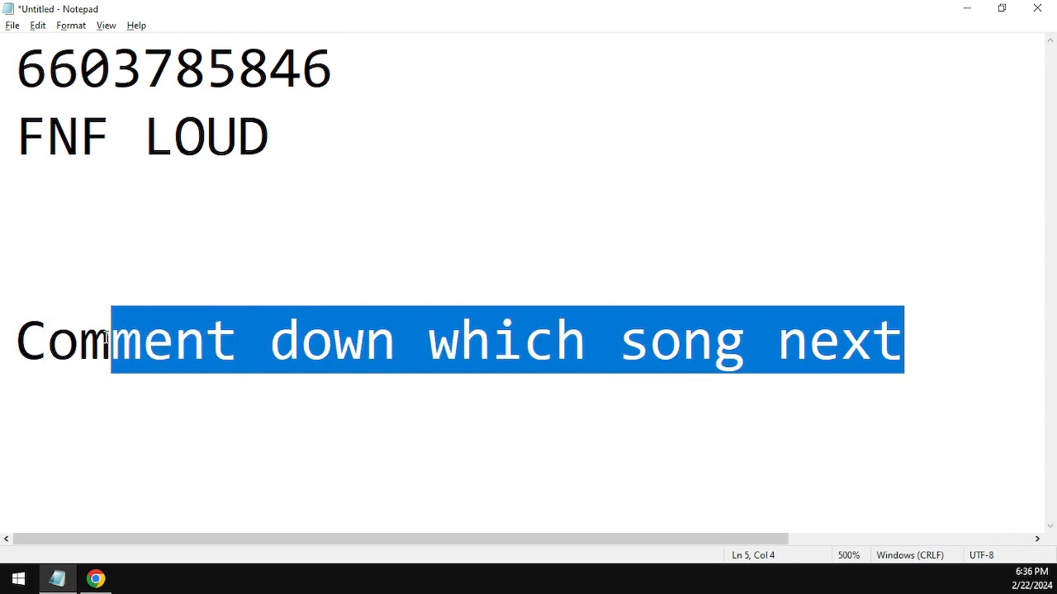
double_click(124, 340)
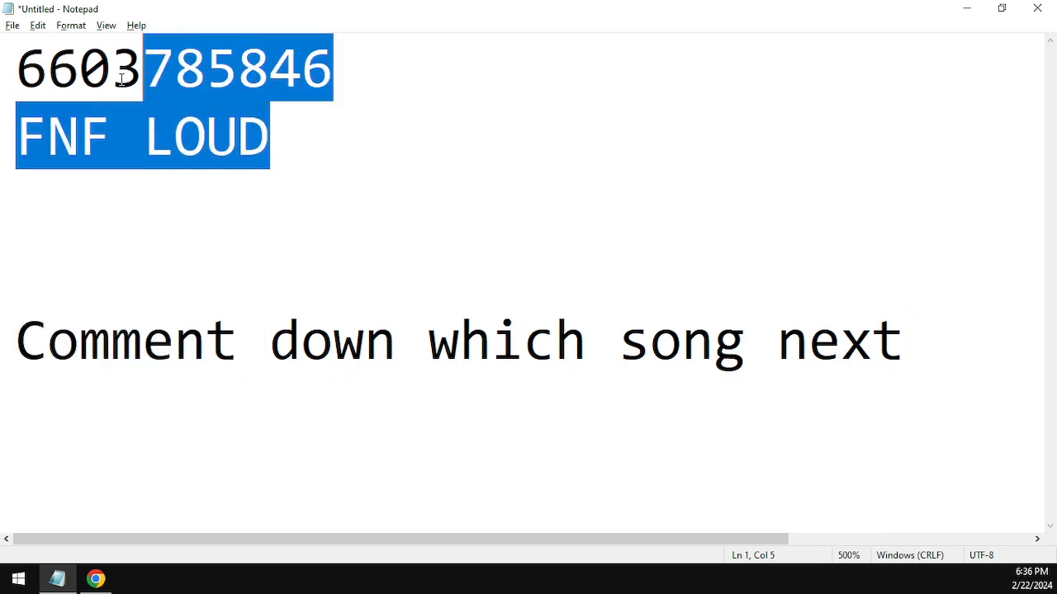
left_click(393, 136)
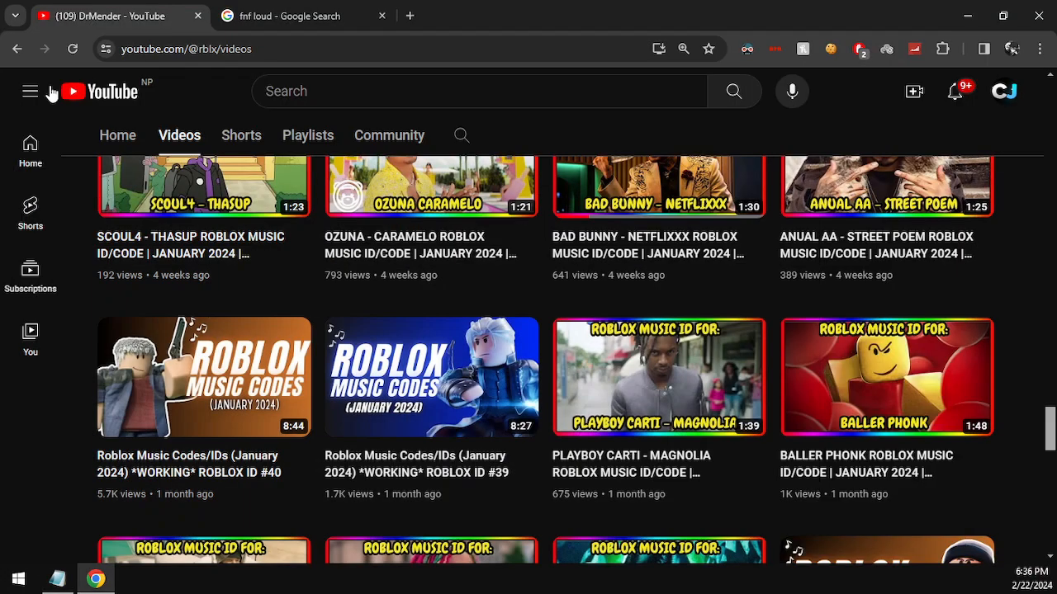
- Scroll further down the channel's video list to the January 2024 Roblox music ID videos
scroll("down", 3)
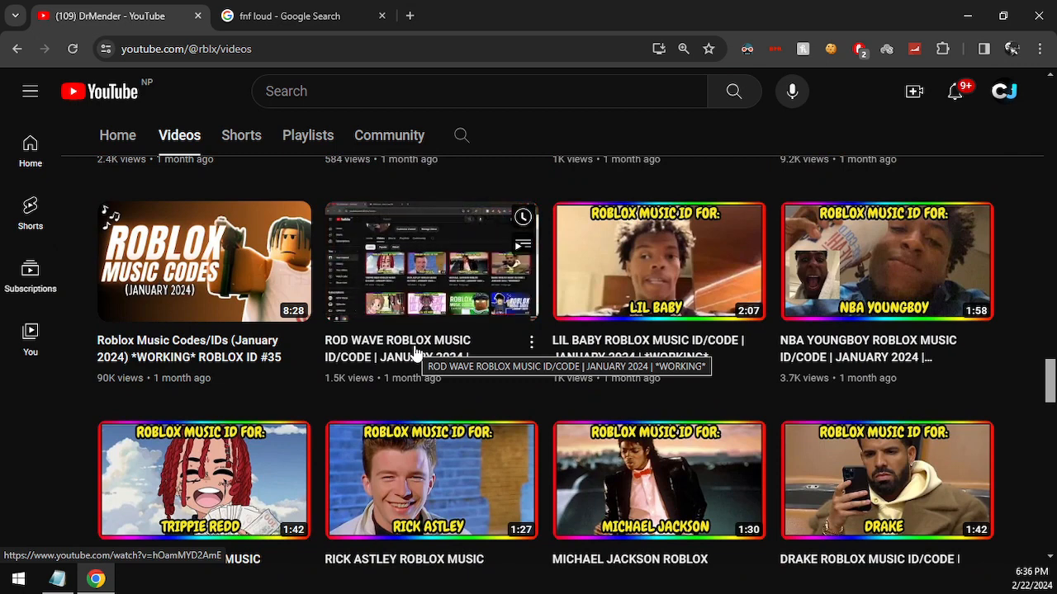
mouse_move(56, 419)
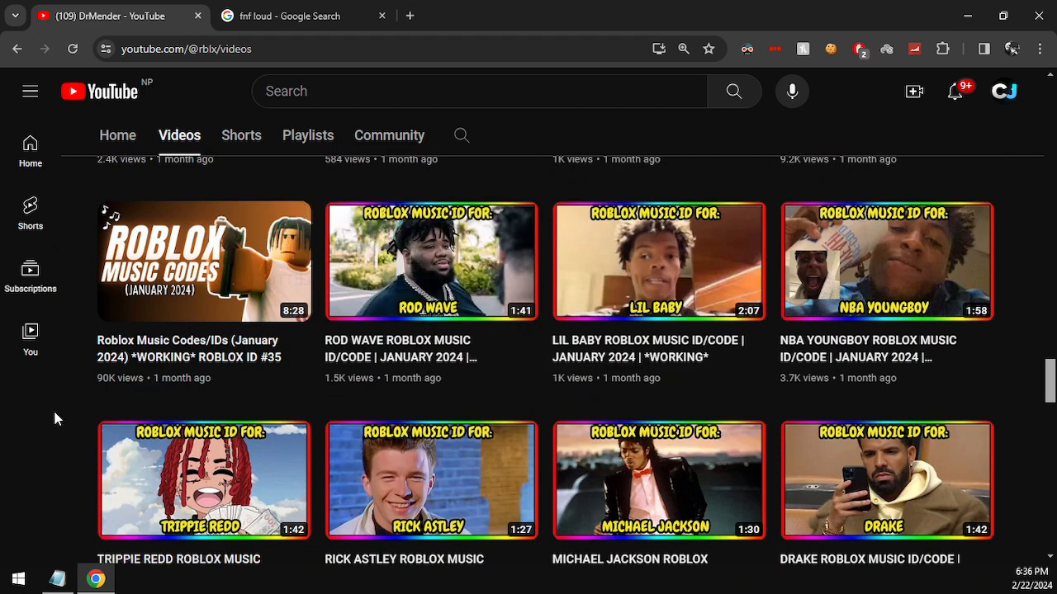